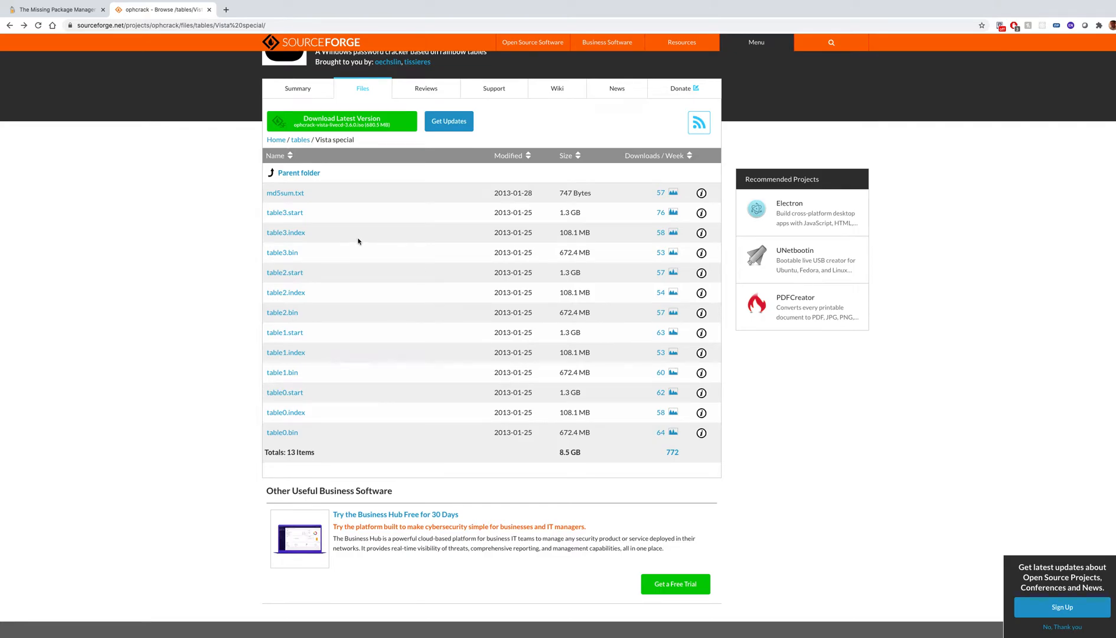
pyautogui.moveTo(359, 241)
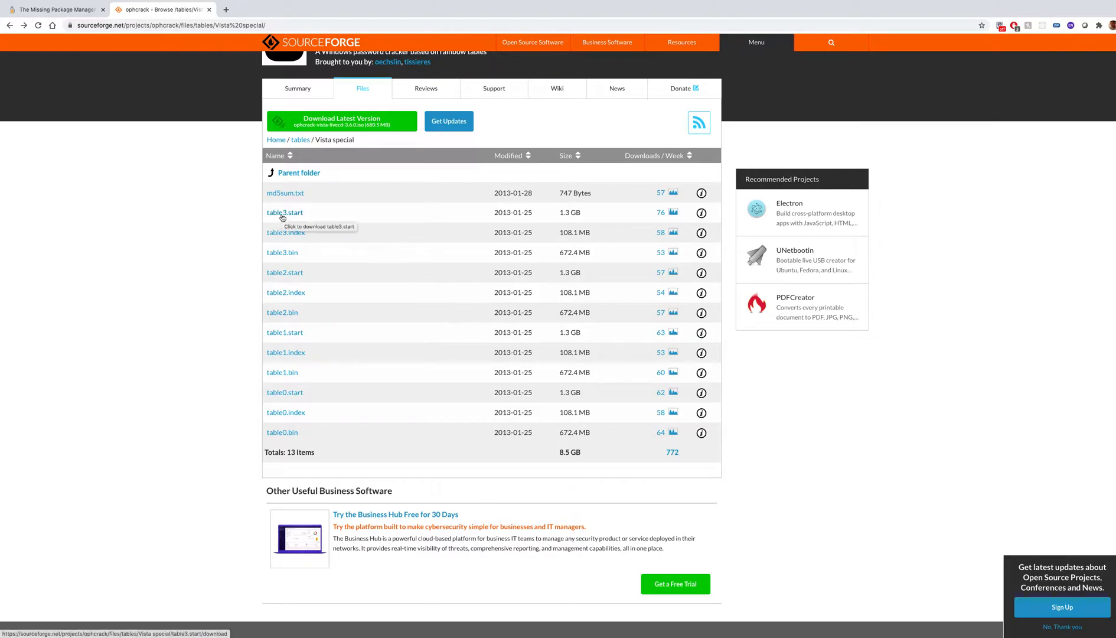
pyautogui.moveTo(217, 182)
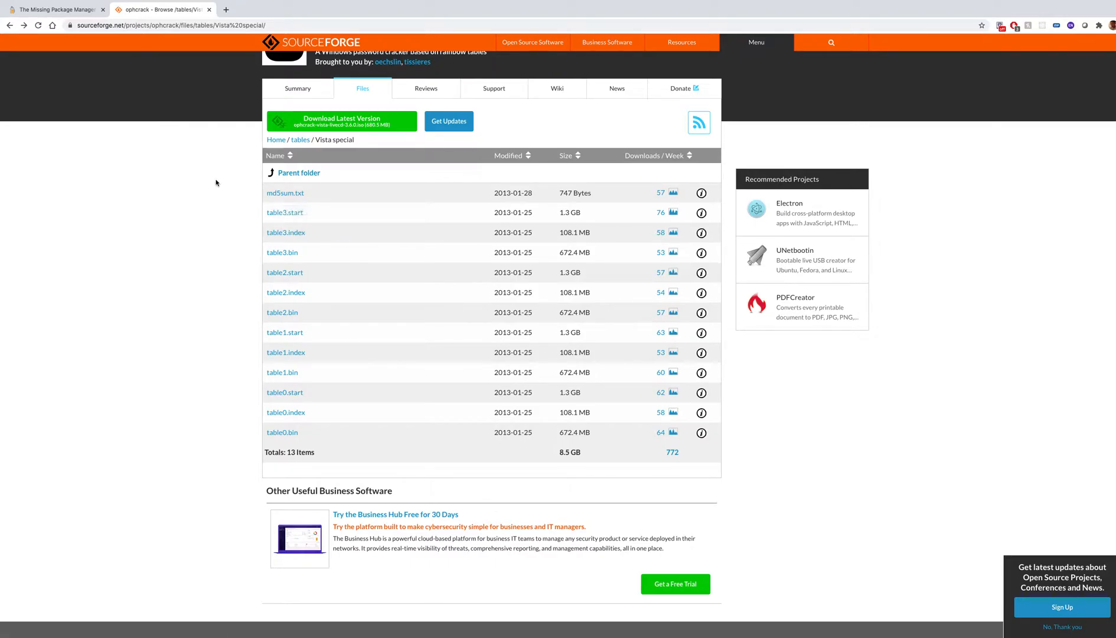
pyautogui.moveTo(211, 153)
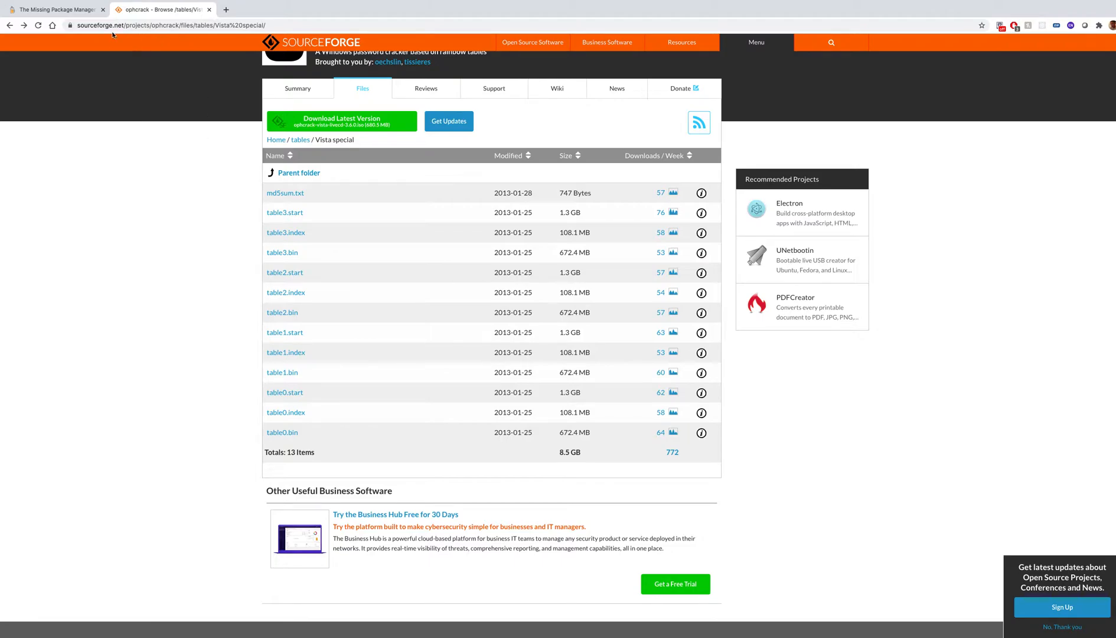
pyautogui.moveTo(73, 11)
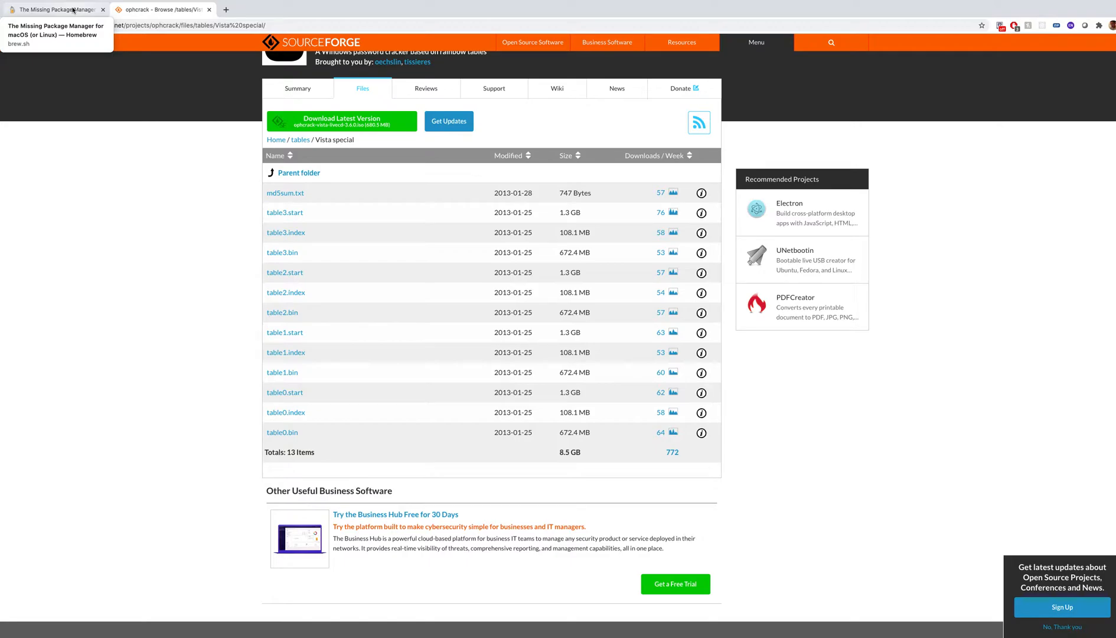
# - Switch to the Homebrew brew.sh page and select its web address
pyautogui.click(54, 9)
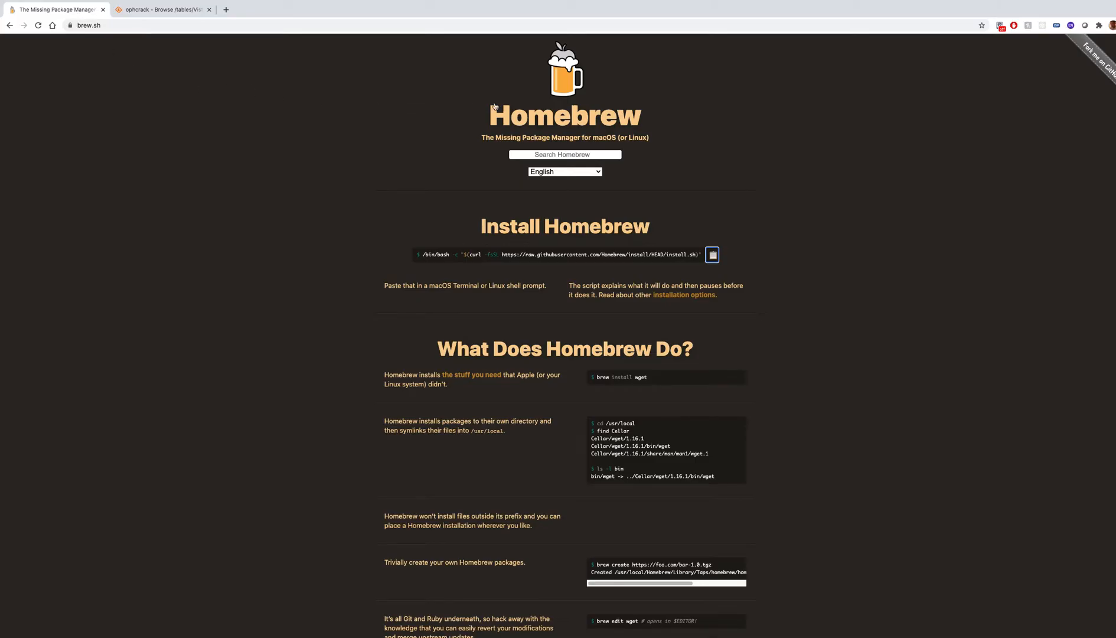
pyautogui.click(88, 26)
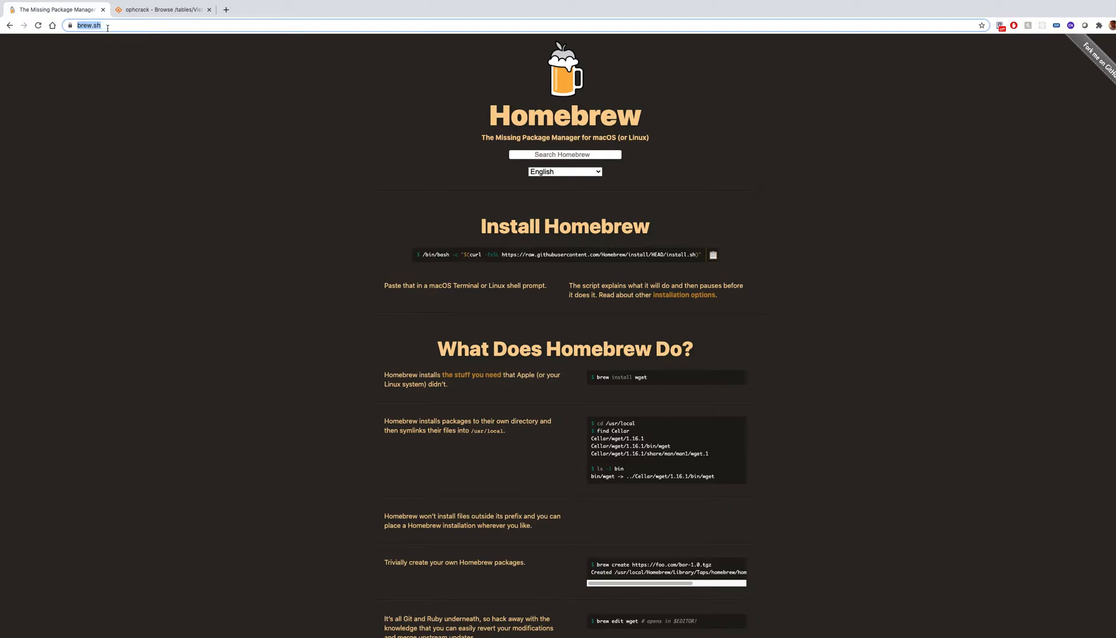
pyautogui.moveTo(702, 172)
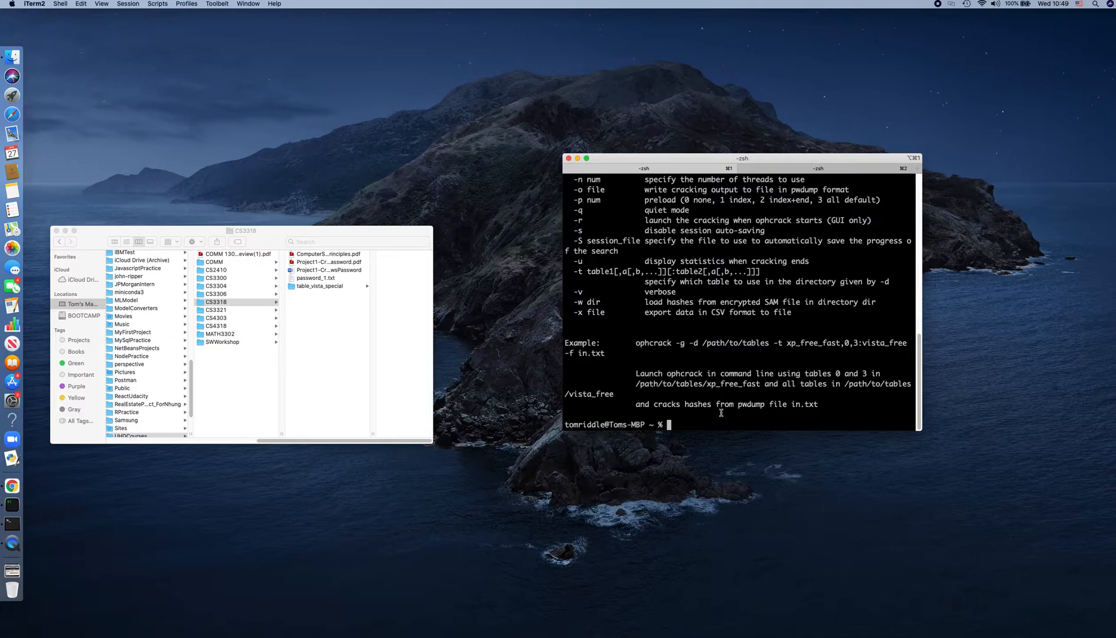
# - Run the Homebrew install script, 'brew install ophcrack', then ophcrack to show its usage help
pyautogui.write('/bin/bash -c "$(curl -fsSL https://raw.githubusercontent.com/Homebrew/install/HEAD/install.sh)"')
pyautogui.write('brew os')
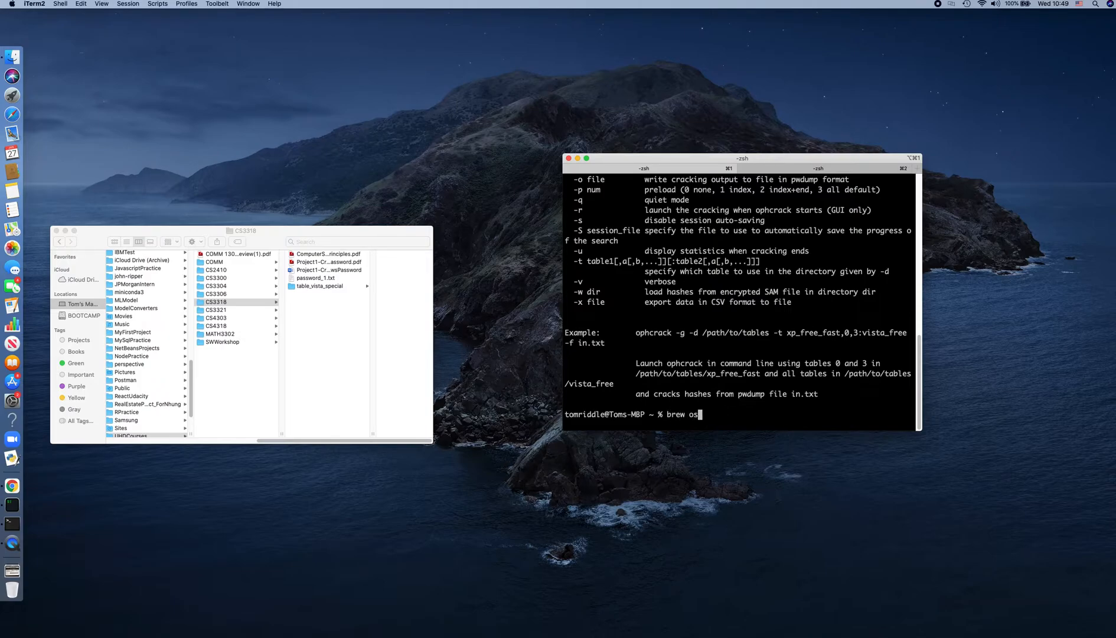
pyautogui.write('install o')
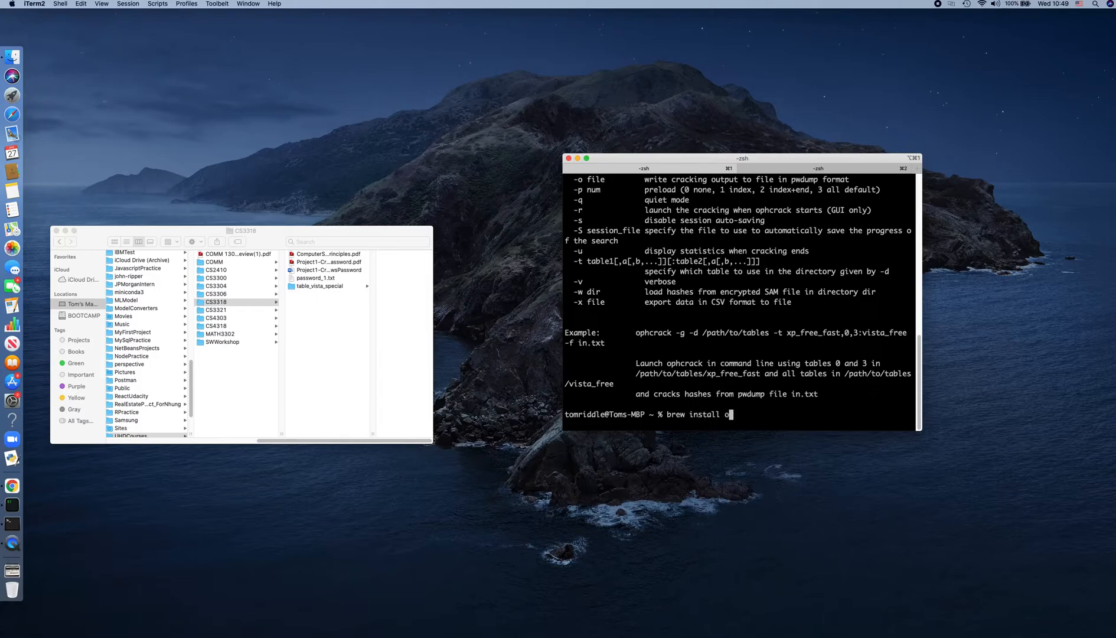
pyautogui.write('phcrack')
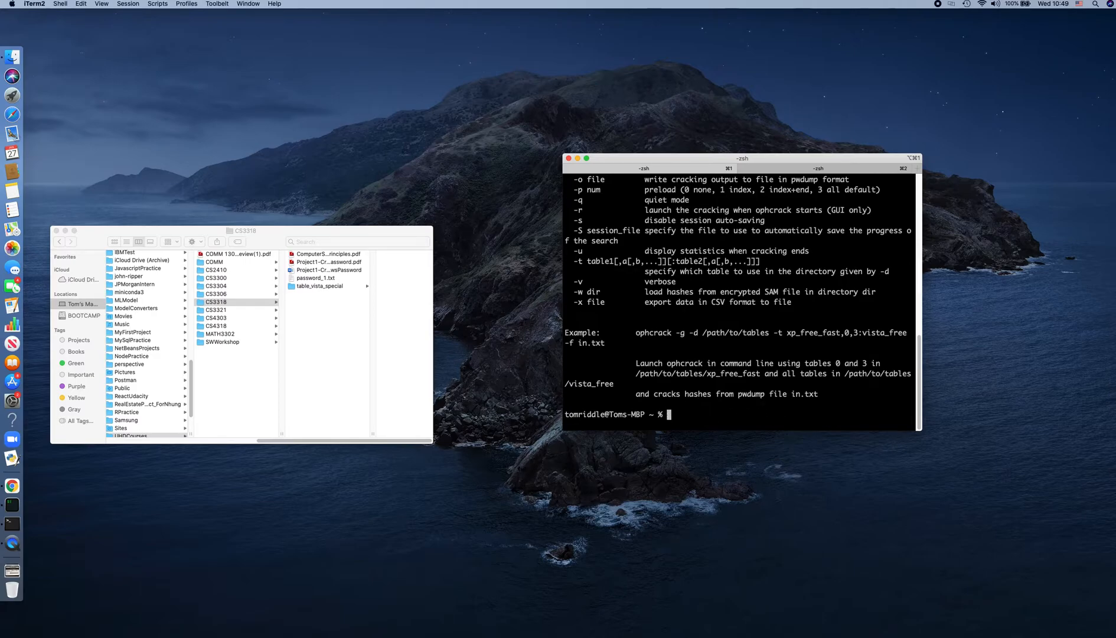
pyautogui.write('ophcr')
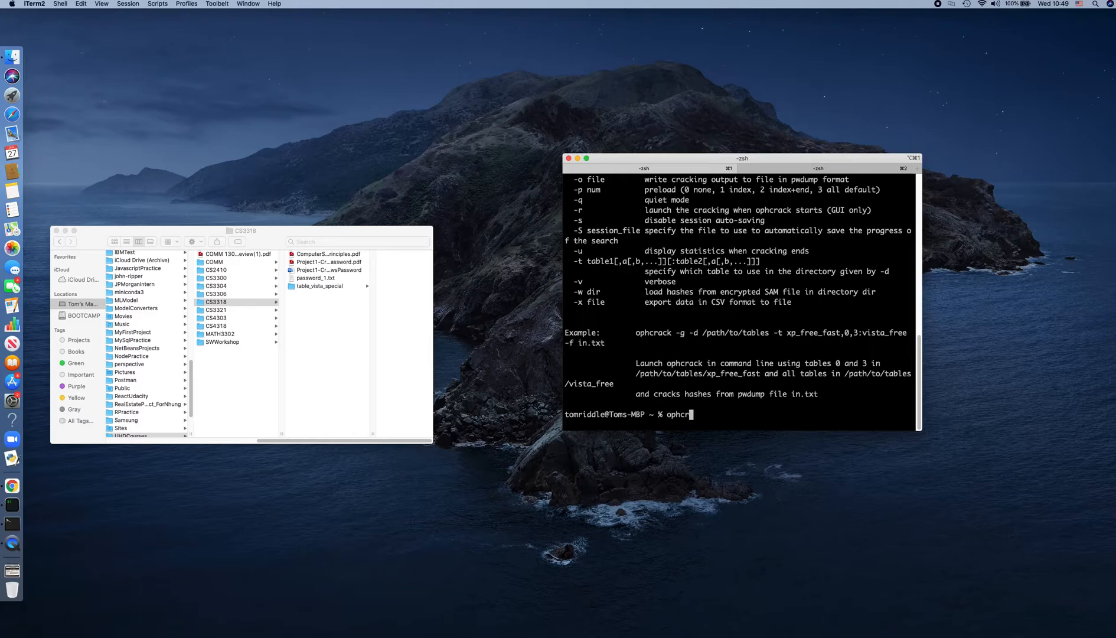
pyautogui.write('ack')
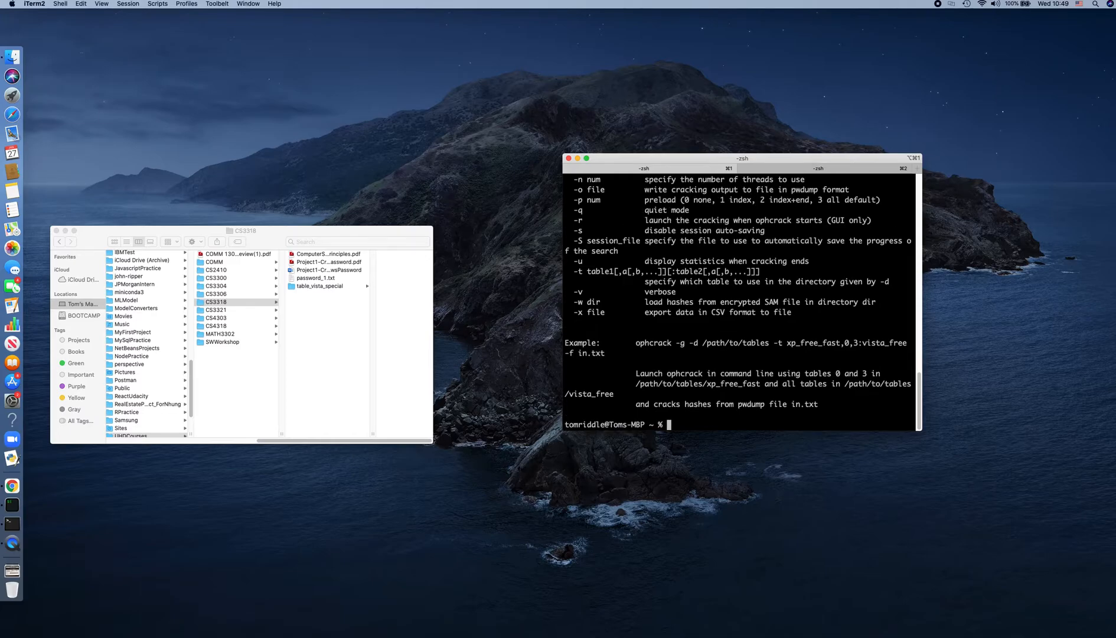
pyautogui.moveTo(613, 320)
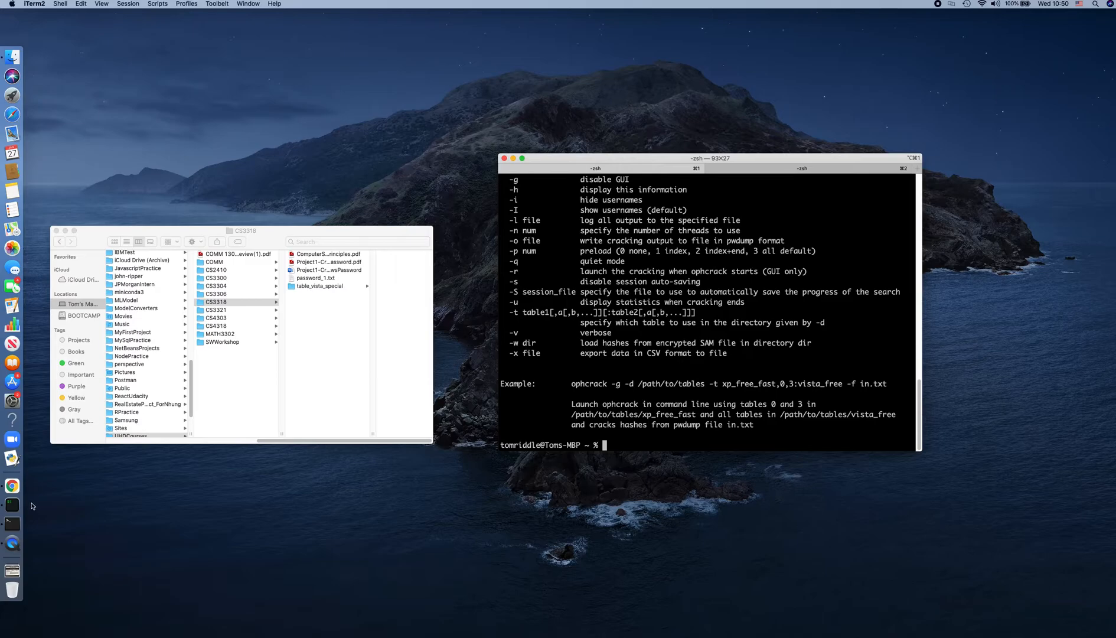
pyautogui.moveTo(9, 485)
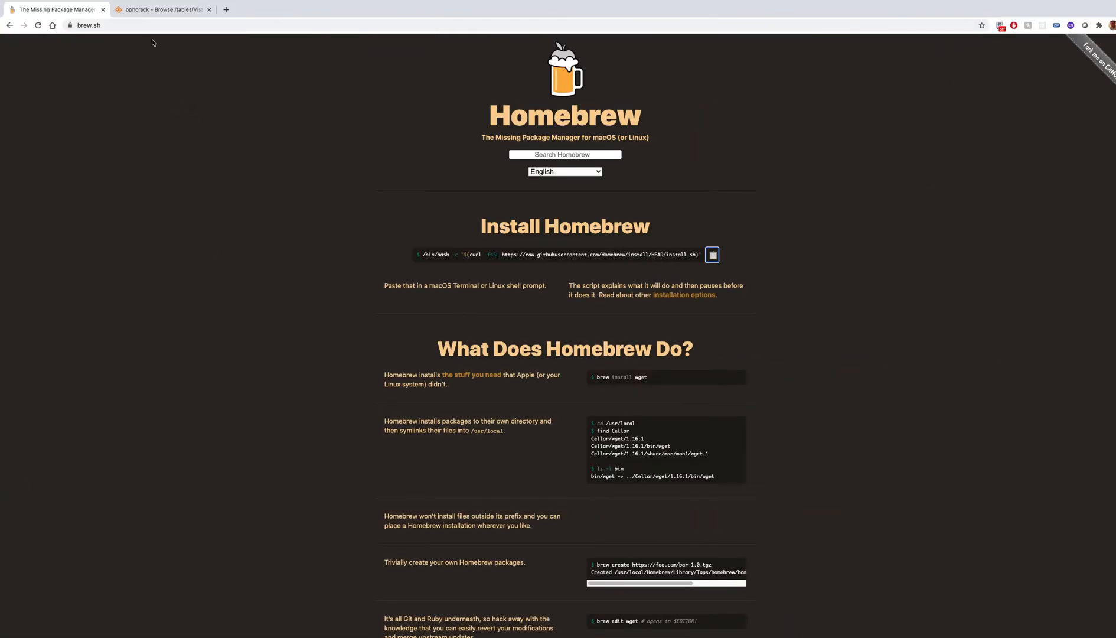
# - Navigate the SourceForge tab to the ophcrack project homepage at ophcrack.sourceforge.io
pyautogui.click(165, 10)
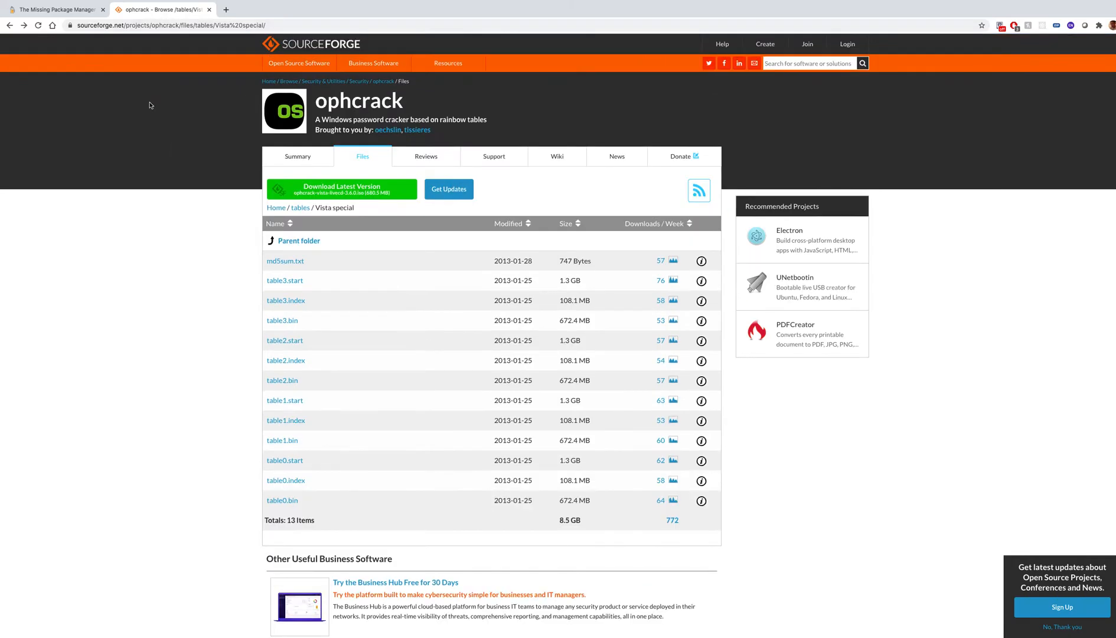
pyautogui.click(171, 25)
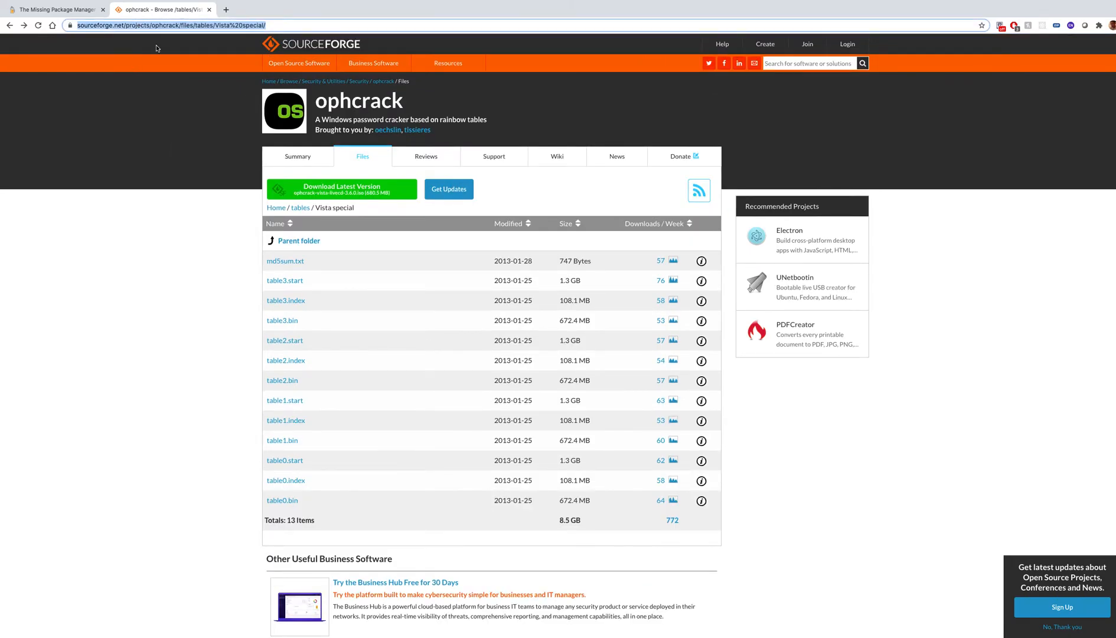
pyautogui.write('sourceforge.io')
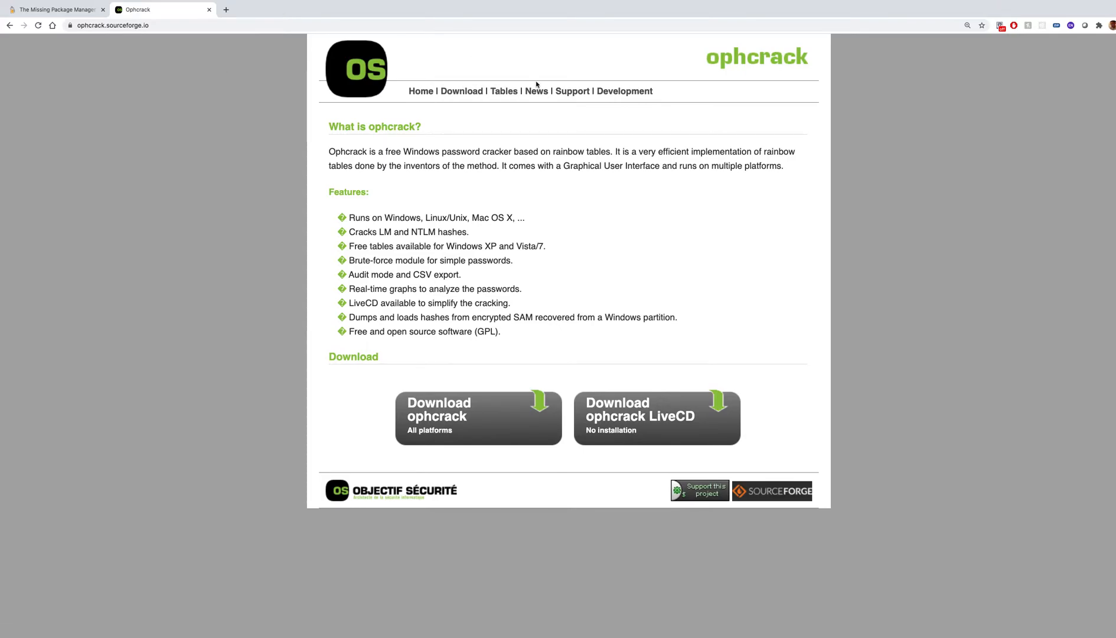
pyautogui.moveTo(505, 92)
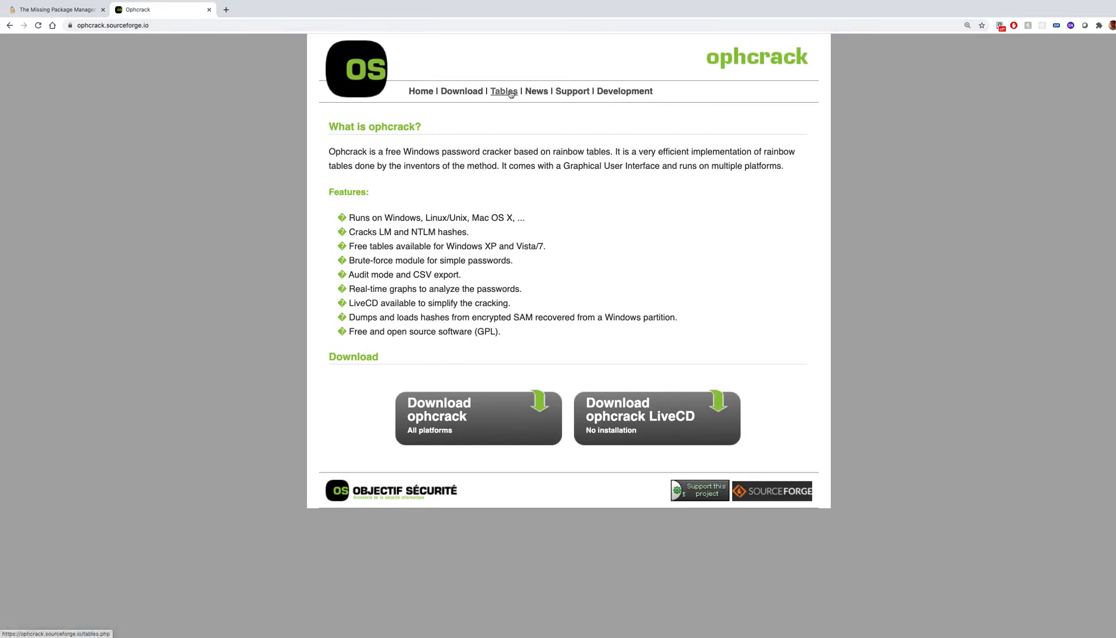
# - From the ophcrack Tables page, reach the Vista special (8.0GB) SourceForge download listing
pyautogui.click(503, 91)
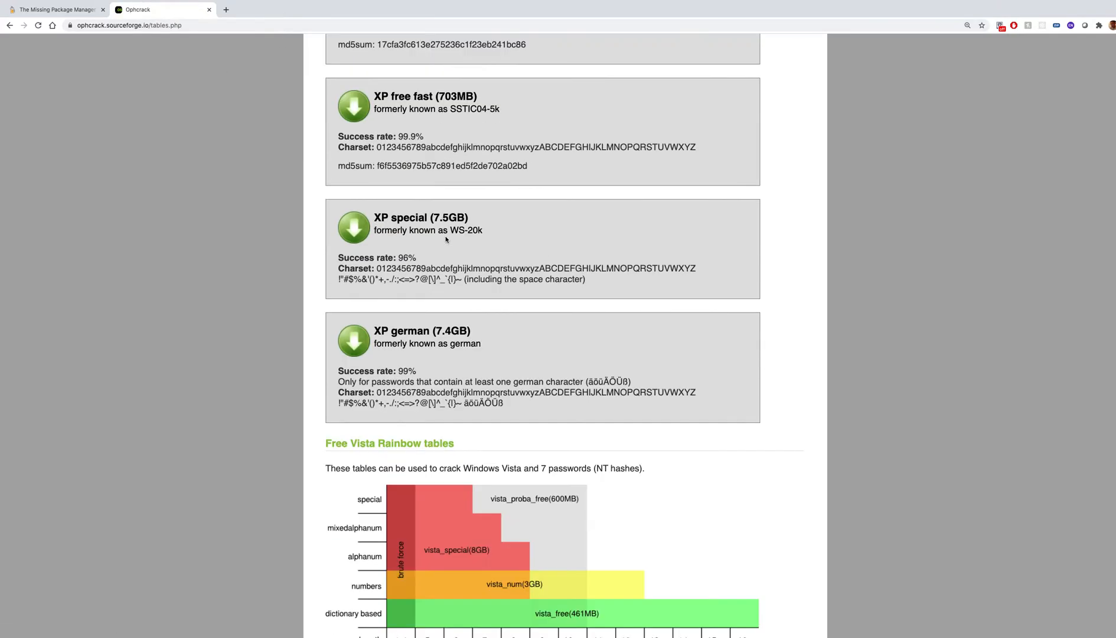
pyautogui.scroll(-3)
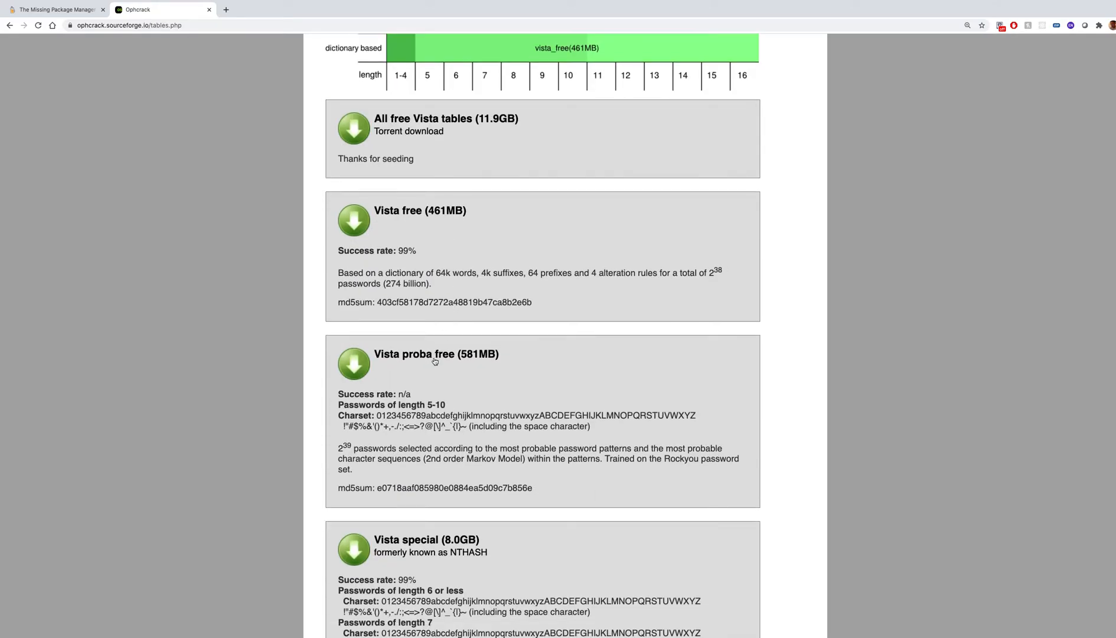
pyautogui.scroll(-3)
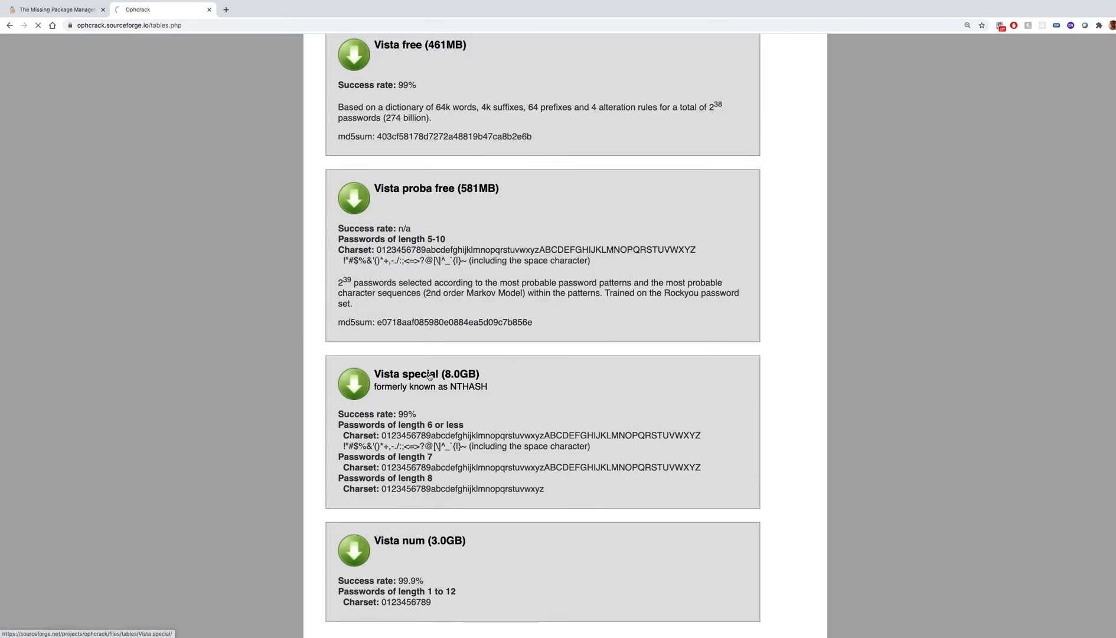
pyautogui.click(354, 382)
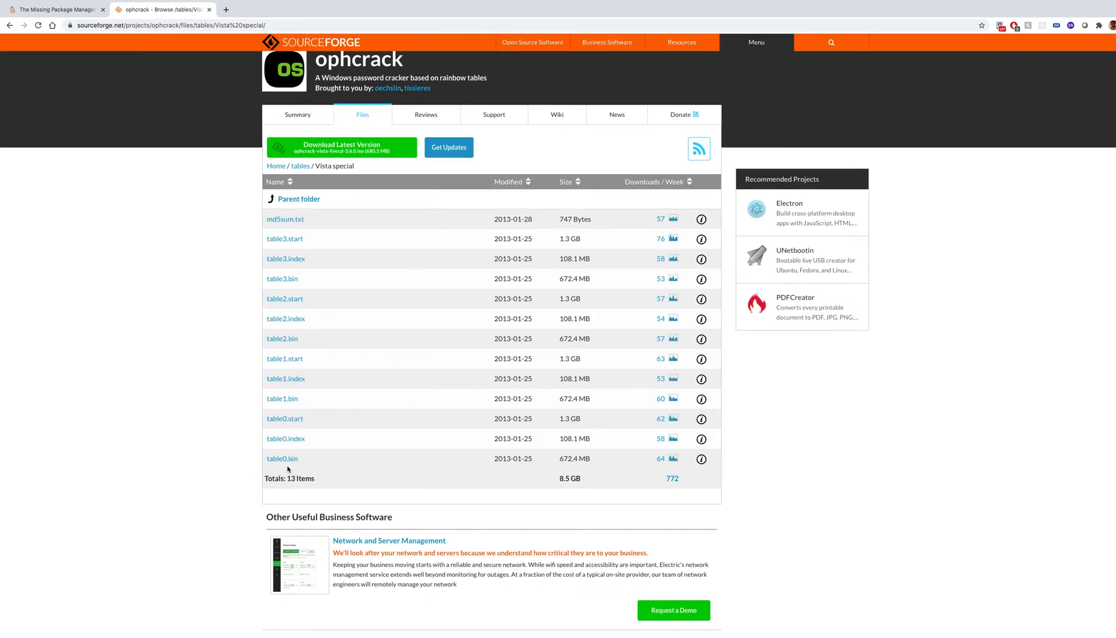
pyautogui.moveTo(304, 217)
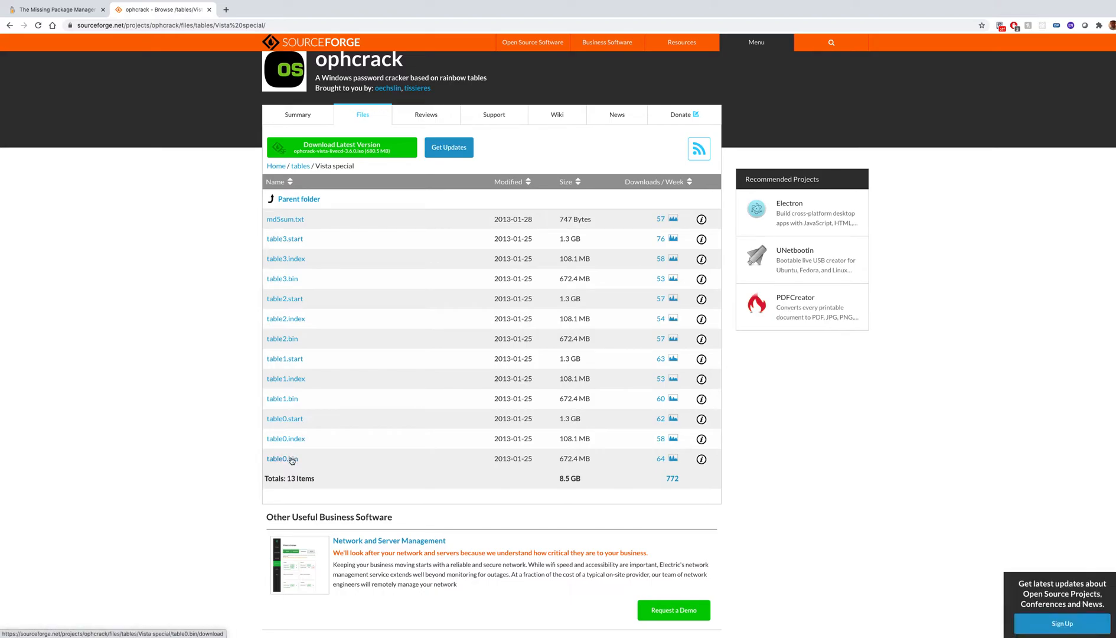
# - Download the Vista special table files such as table0.bin into a table_vista_special folder
pyautogui.click(280, 459)
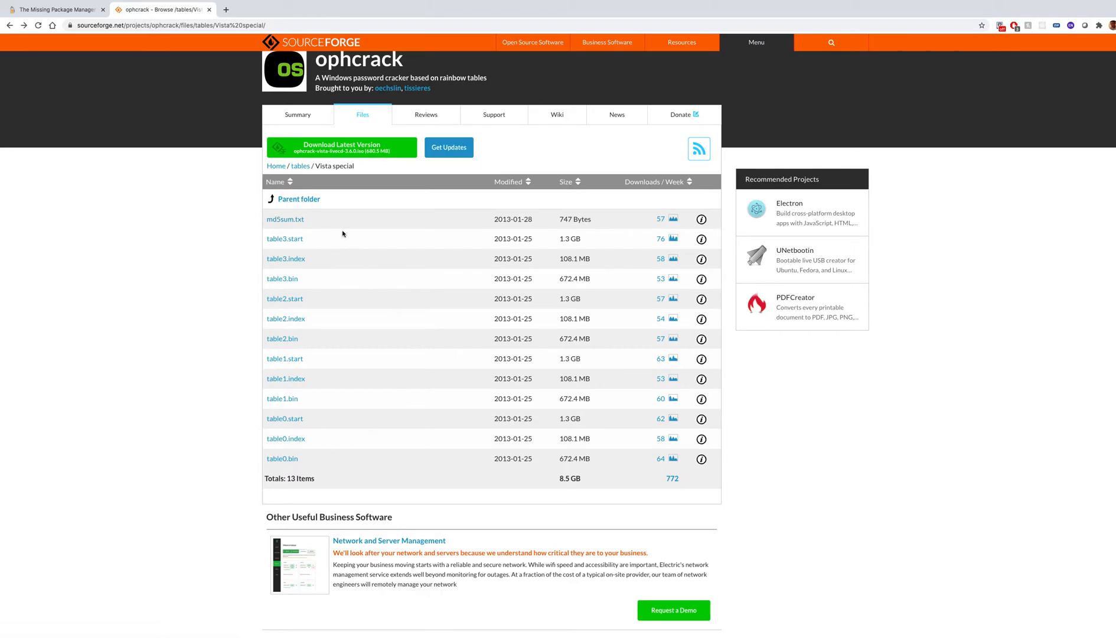
pyautogui.moveTo(387, 336)
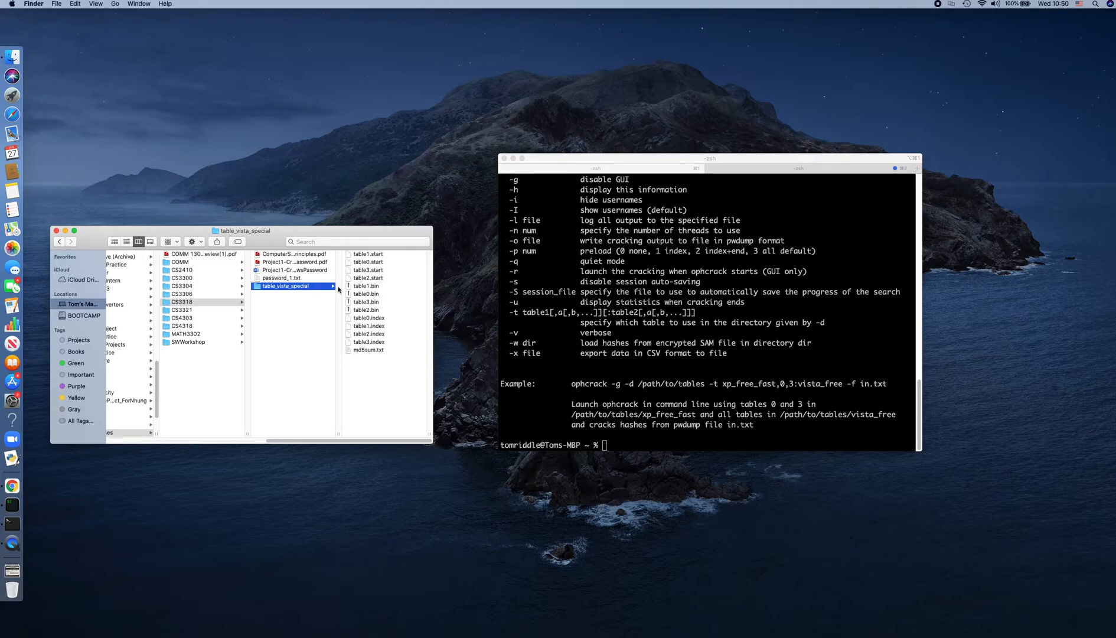
pyautogui.moveTo(284, 292)
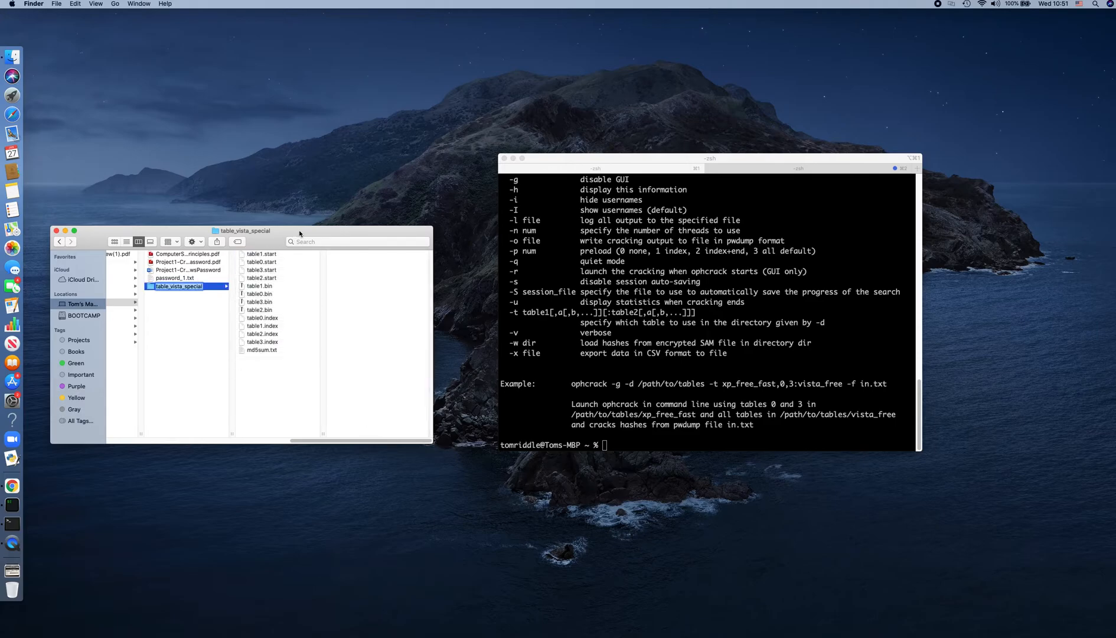
# - Place Finder beside the terminal and show CS3318 holding password_1.txt and table_vista_special
pyautogui.moveTo(244, 230); pyautogui.dragTo(418, 195)
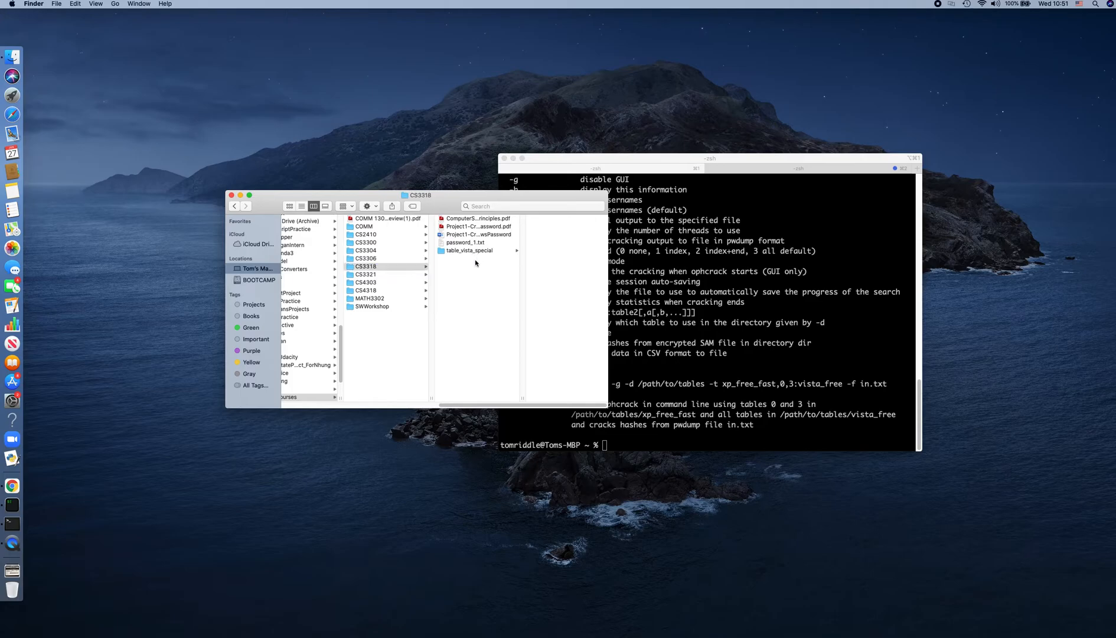
pyautogui.click(365, 267)
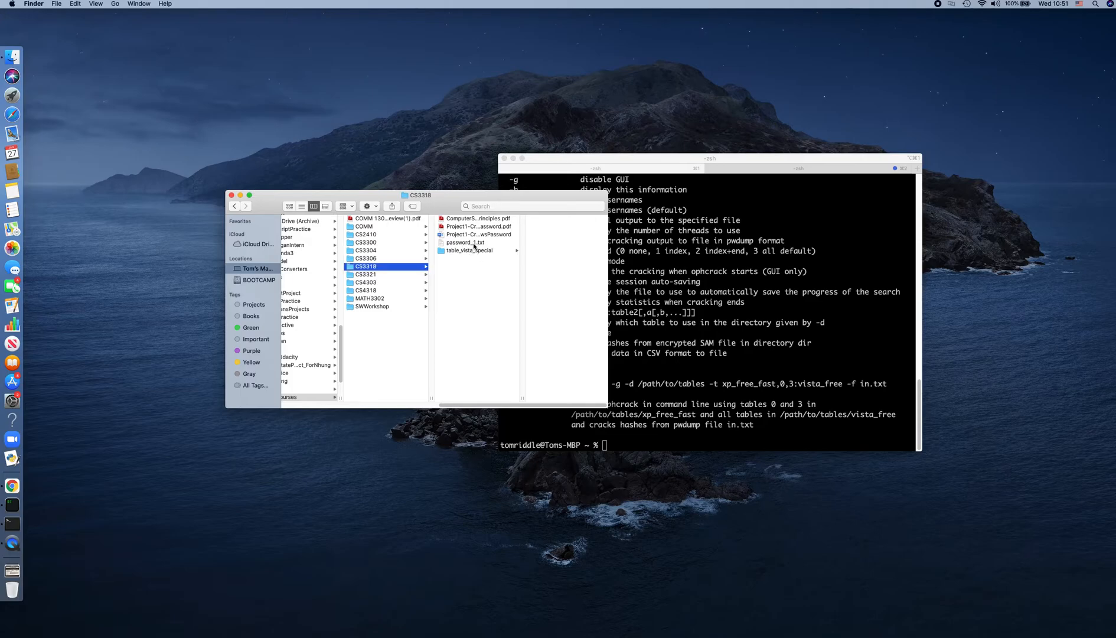
pyautogui.moveTo(465, 244)
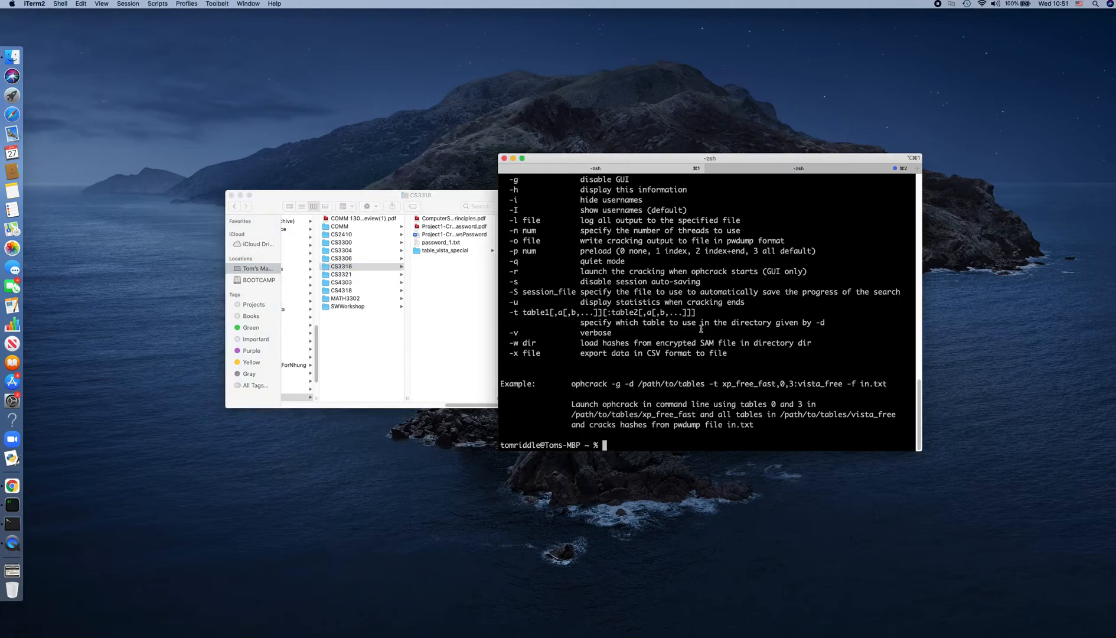
# - Start a new iTerm2 session in the CS3318 folder via Services > New iTerm2 Window Here
pyautogui.write('cd')
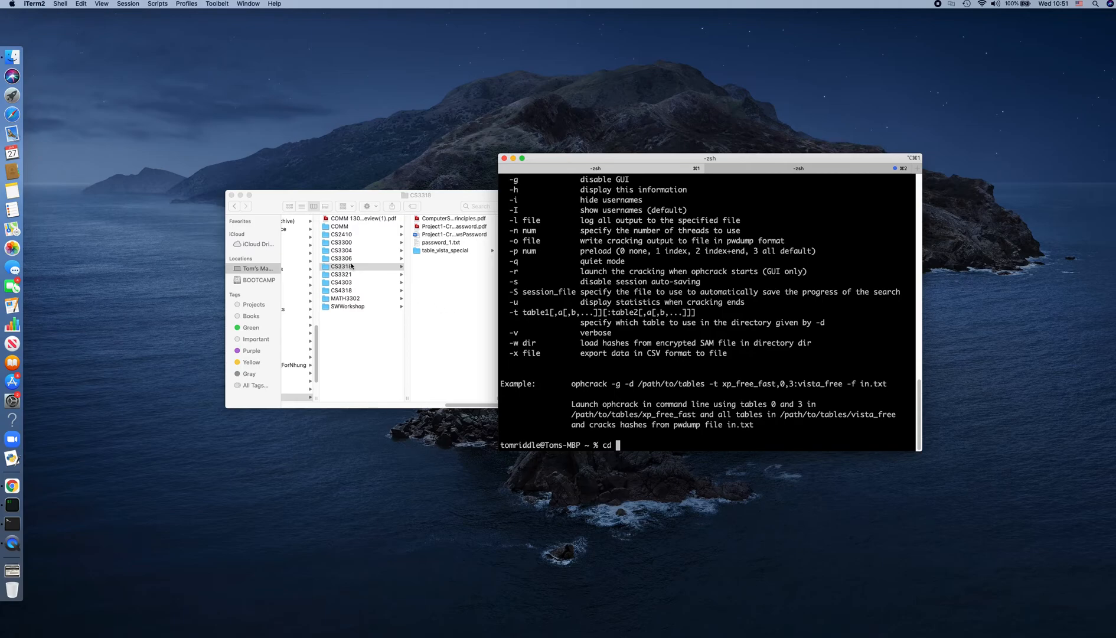
pyautogui.moveTo(371, 272)
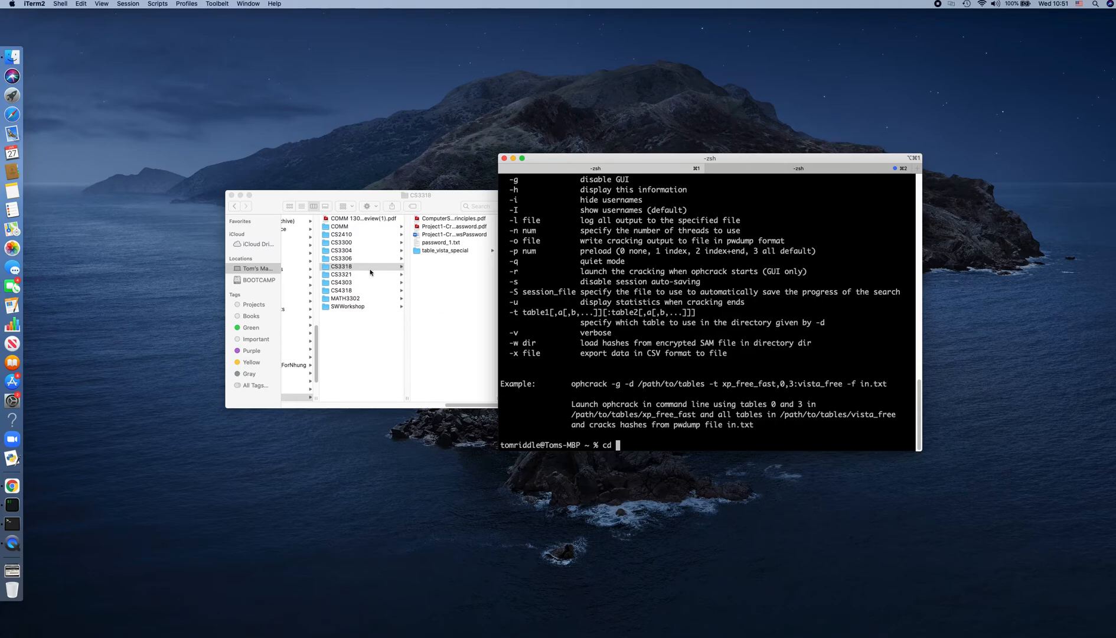
pyautogui.moveTo(357, 270)
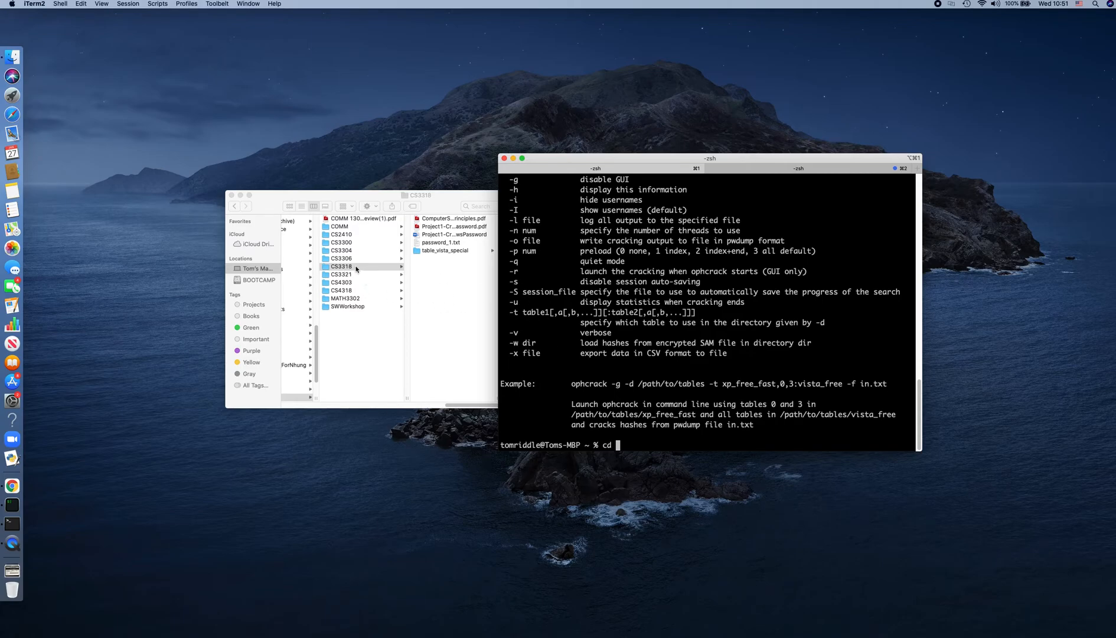
pyautogui.rightClick(341, 267)
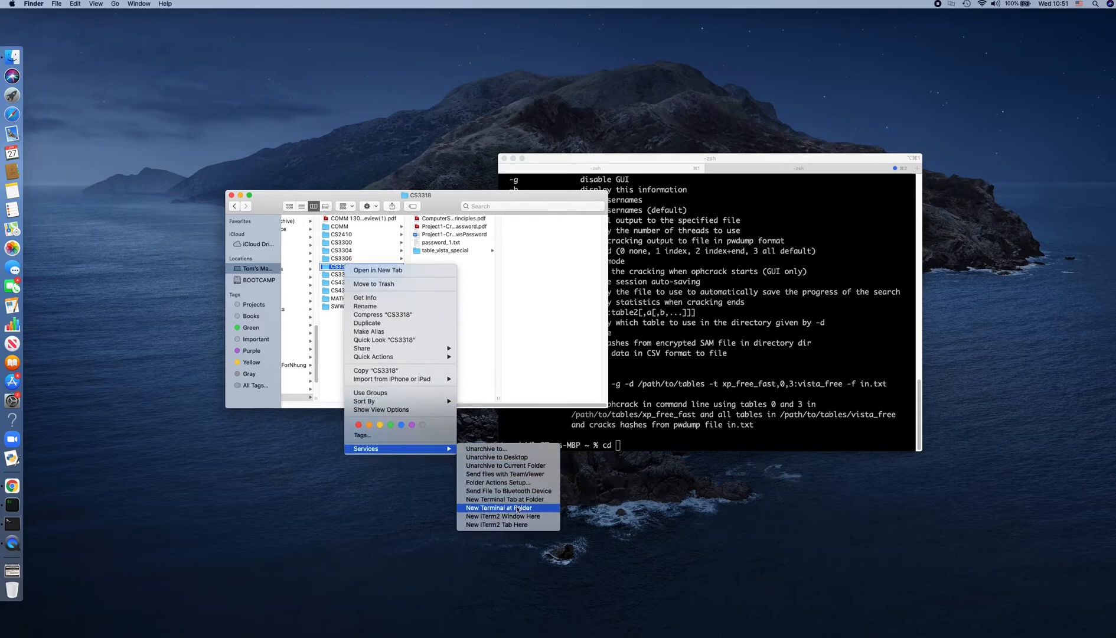
pyautogui.moveTo(504, 516)
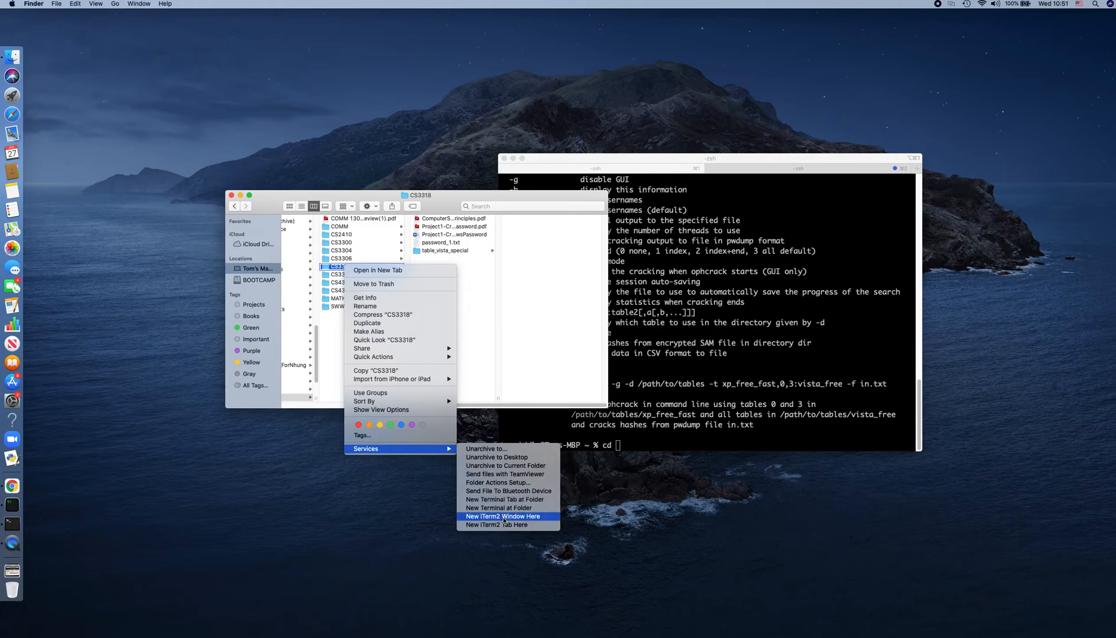
pyautogui.click(503, 516)
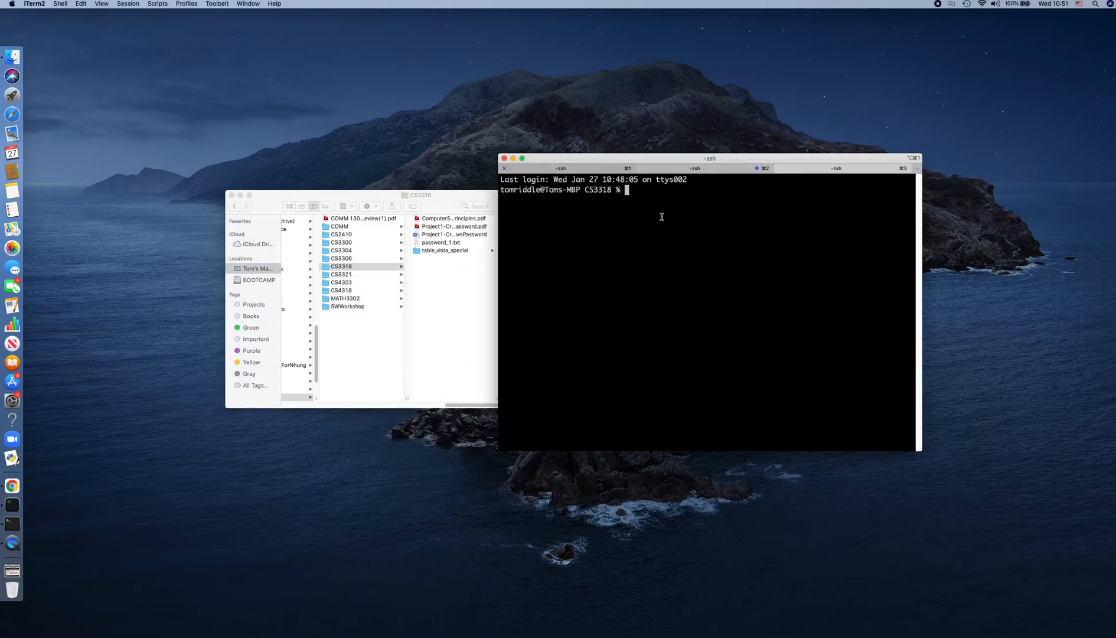
# - Paste ophcrack's example command '-g -d /path/to/tables -t xp_free_fast,0,3:vista_free -f in.txt' at the prompt
pyautogui.write('ophcrack')
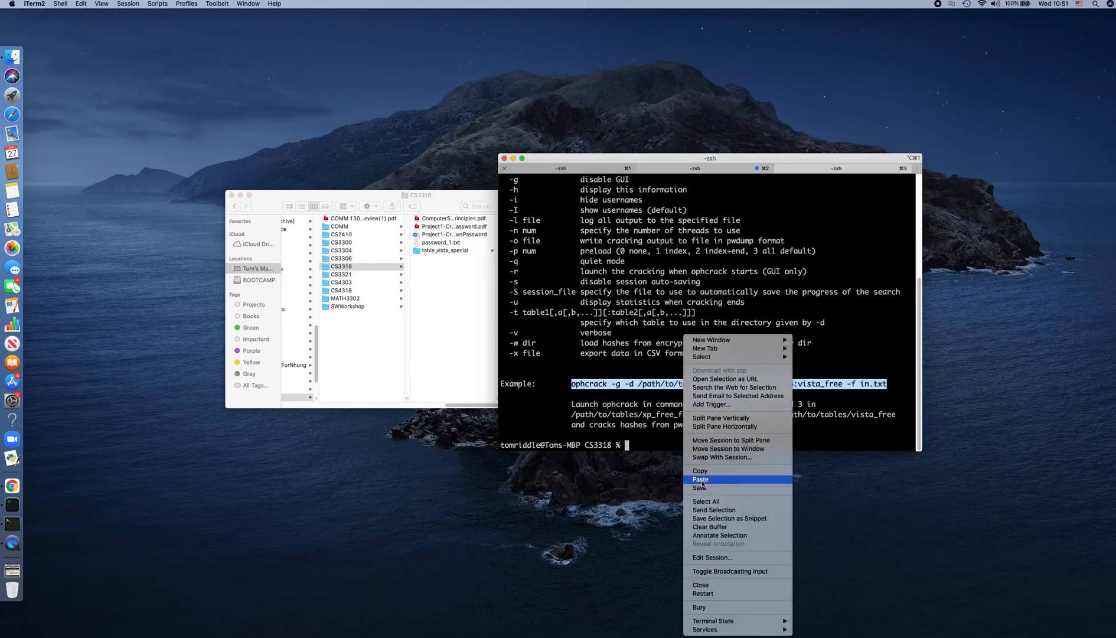
pyautogui.click(700, 480)
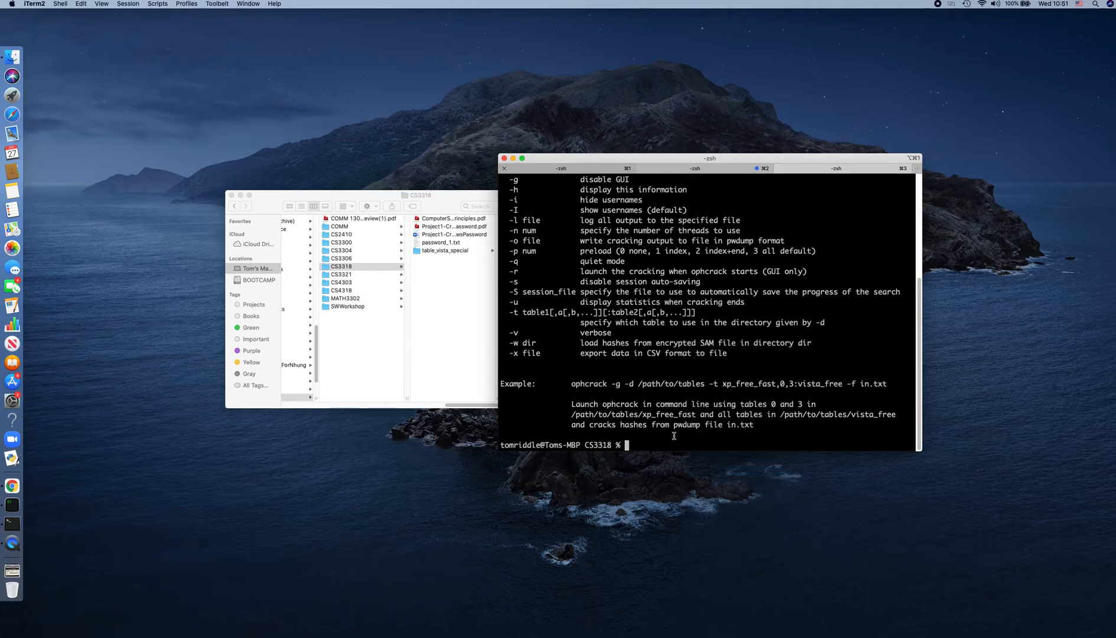
pyautogui.write('ophcrack -g -d /path/to/tables -t xp_free_fast,0,3:vista_free -f in.txt')
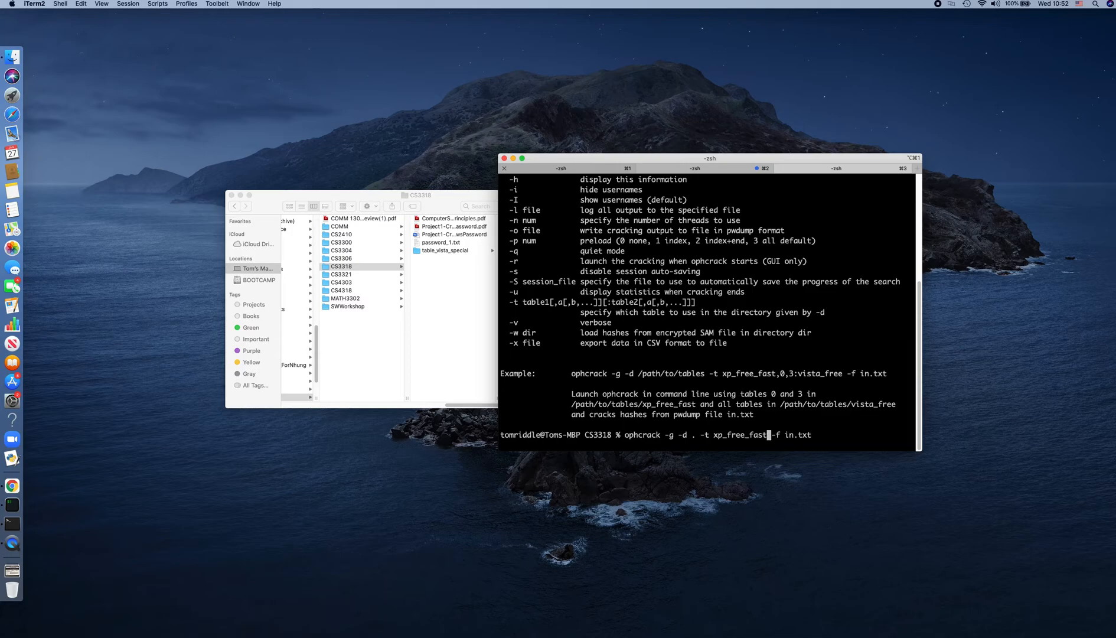
# - Edit the command to use -d . -t table_vista_special -f password_1.txt
pyautogui.press('Backspace')
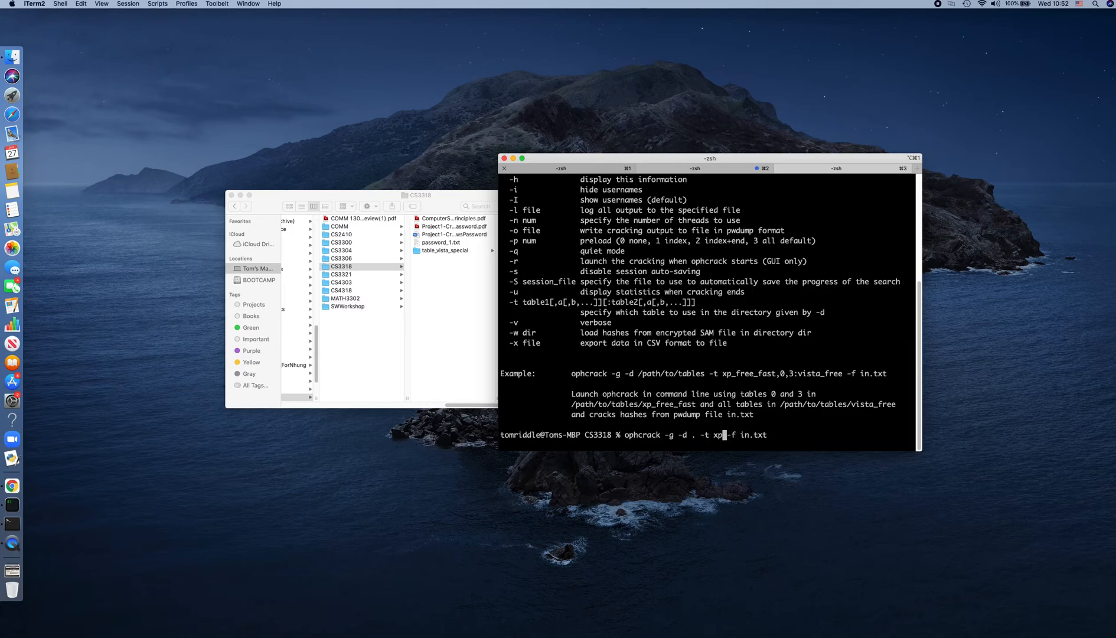
pyautogui.write('table_vista_special')
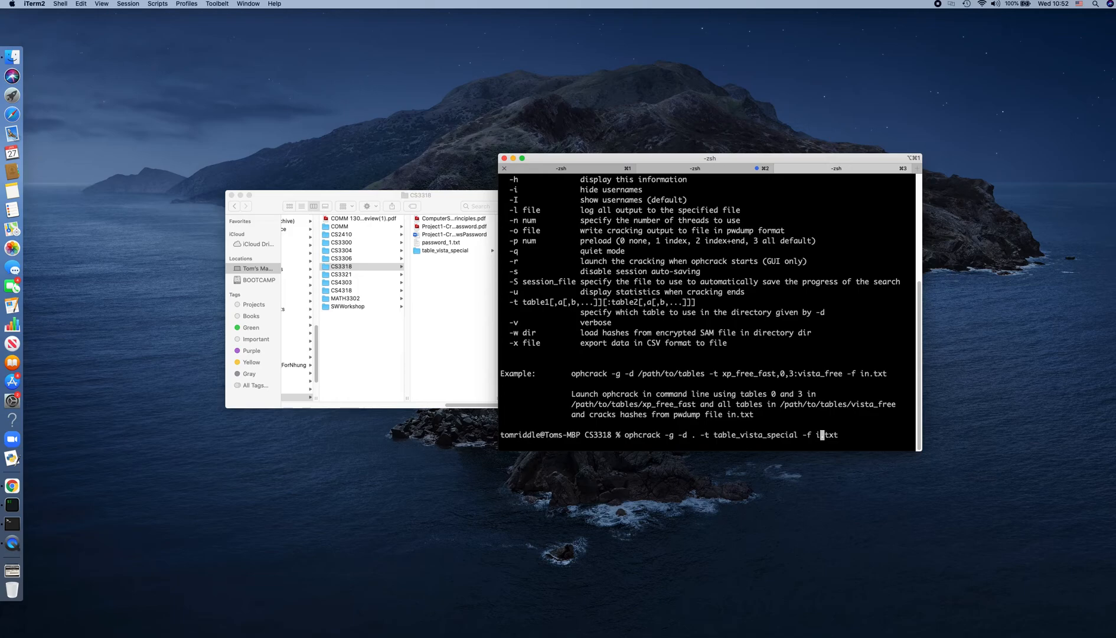
pyautogui.write('p')
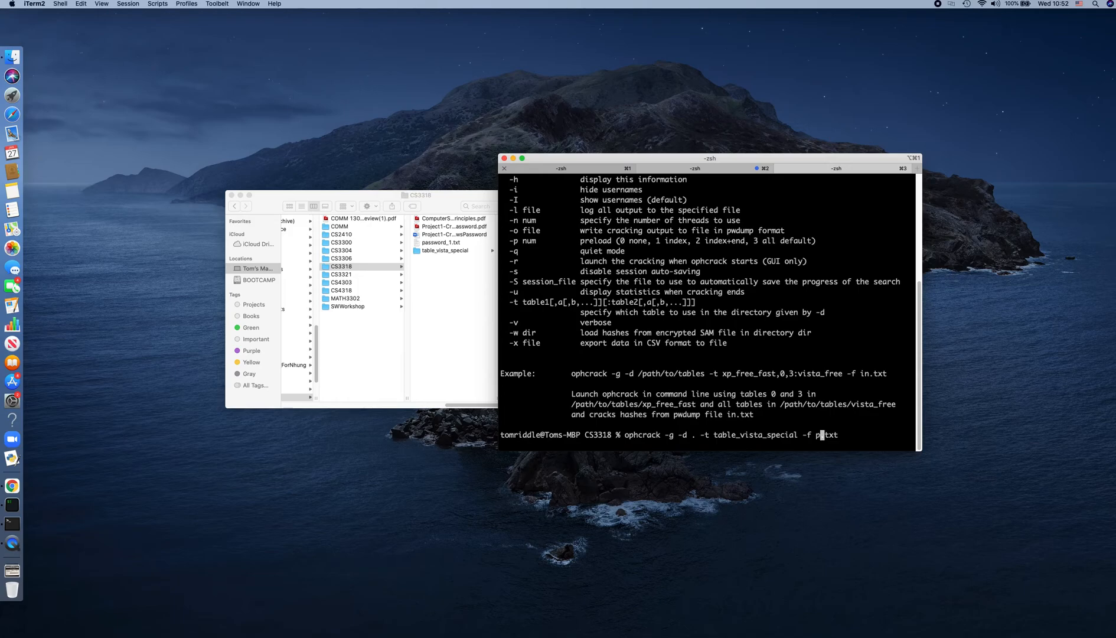
pyautogui.write('assword_1')
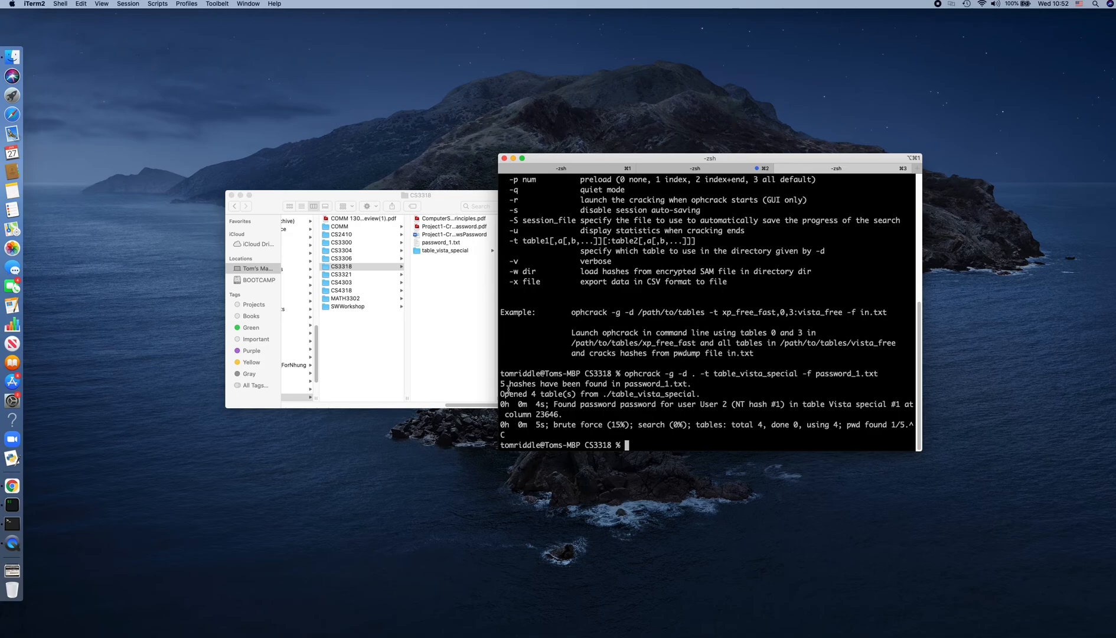
# - Run ophcrack on password_1.txt, finding User 2's password among five hashes, then stop it
pyautogui.moveTo(501, 382); pyautogui.dragTo(842, 425)
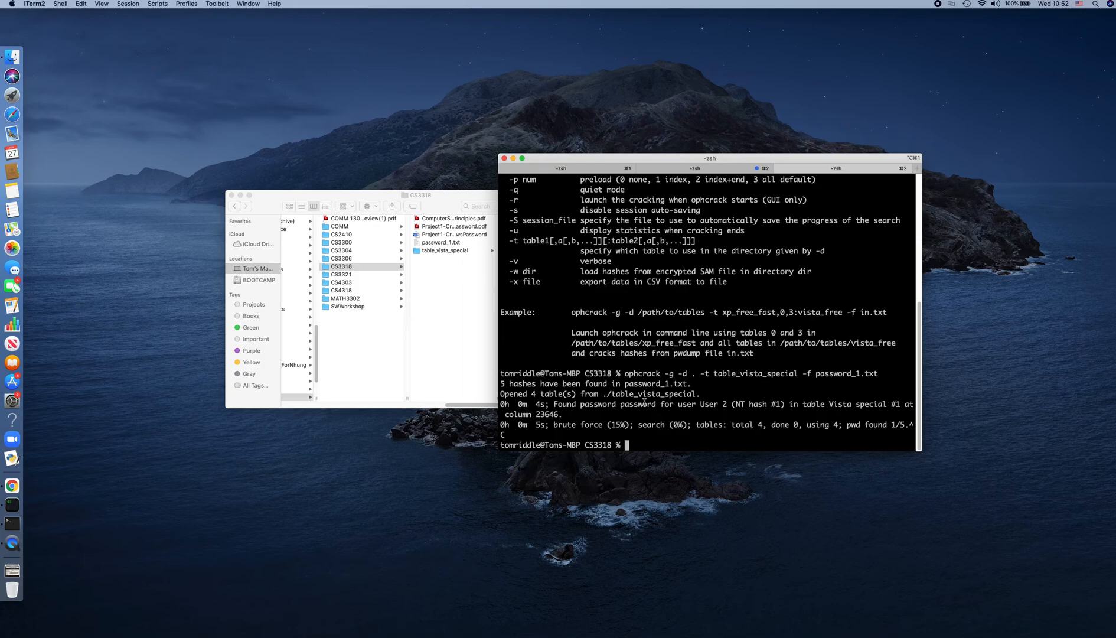
pyautogui.moveTo(673, 411)
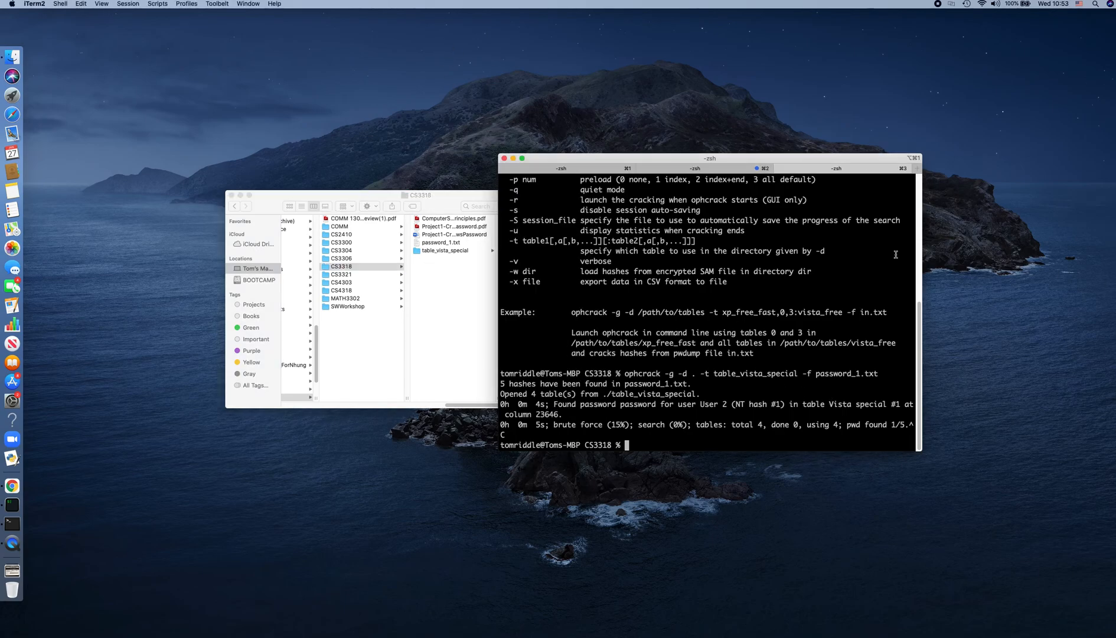
pyautogui.moveTo(802, 272)
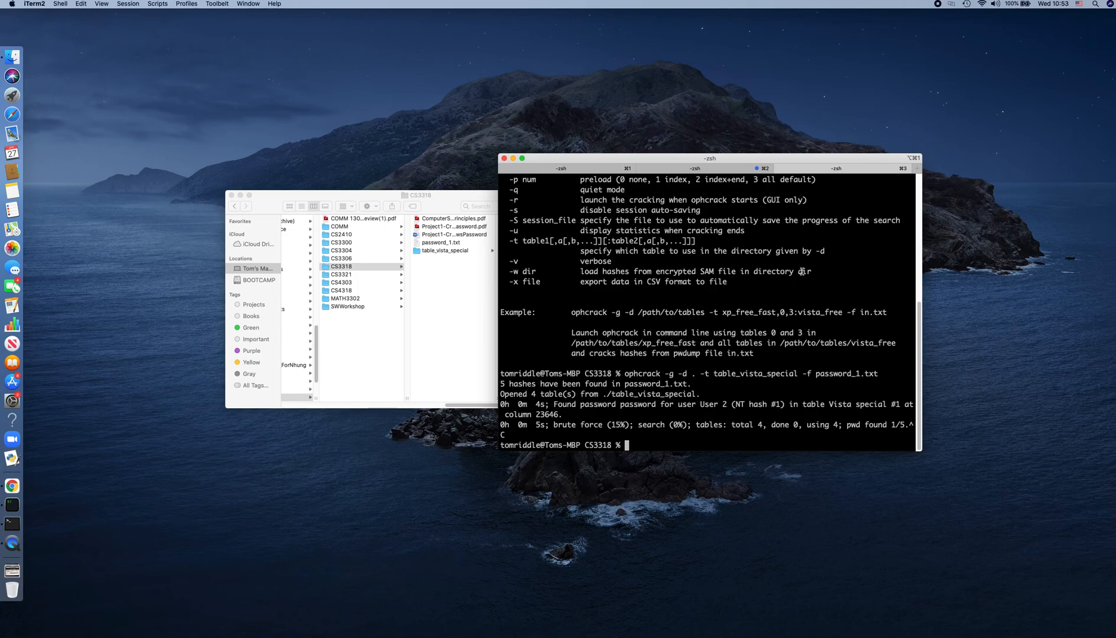
pyautogui.moveTo(687, 316)
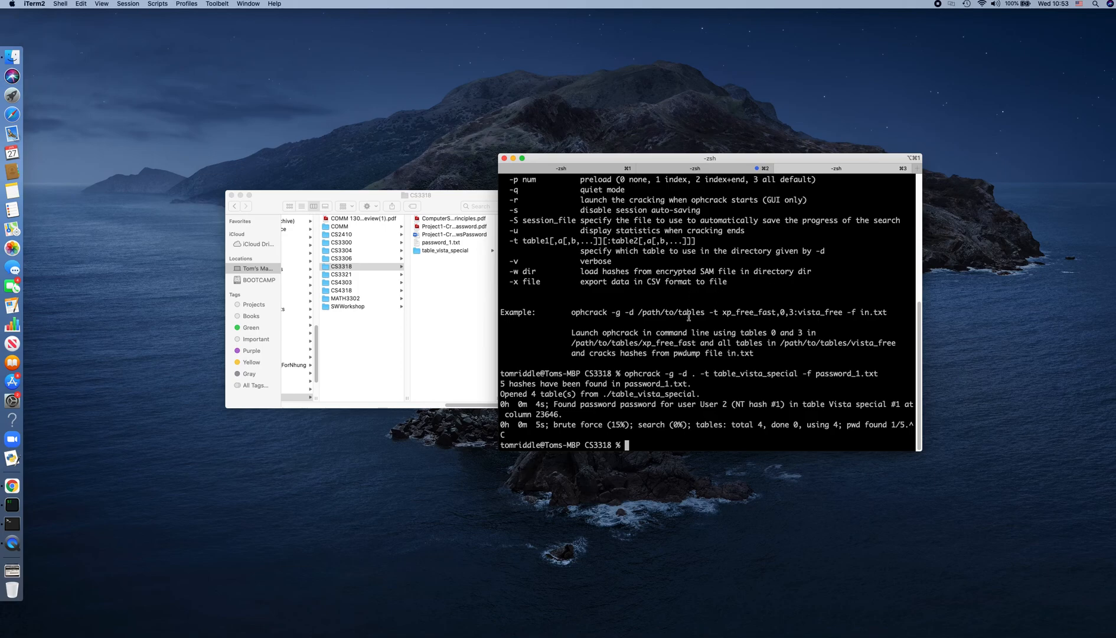